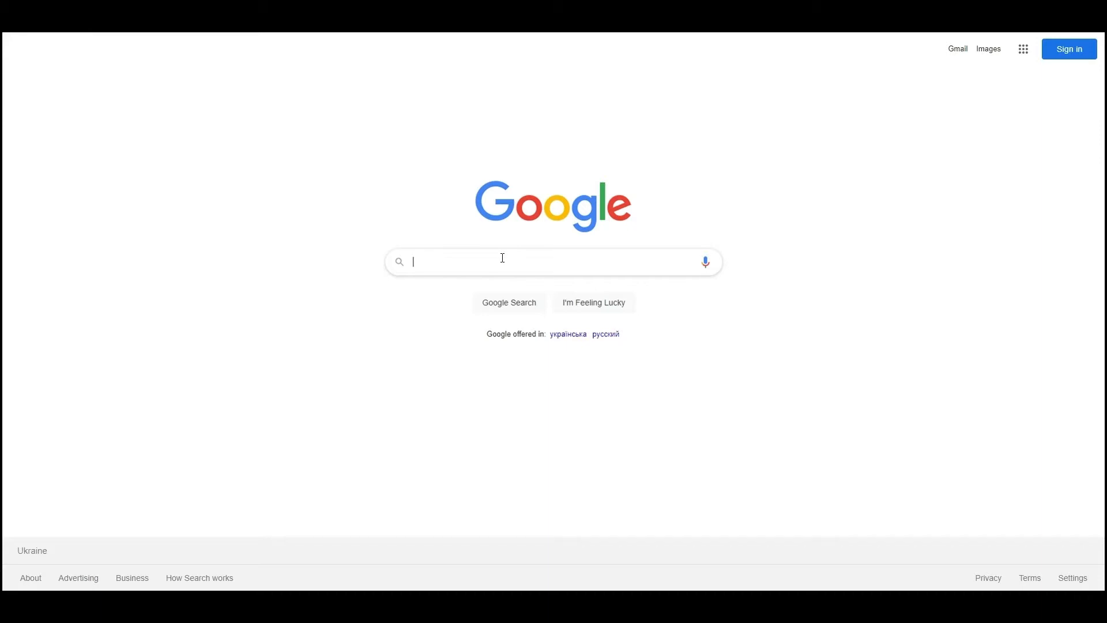
Search Google for 'maven download' to list the official Apache Maven pages
{"action": "type", "text": "maven download"}
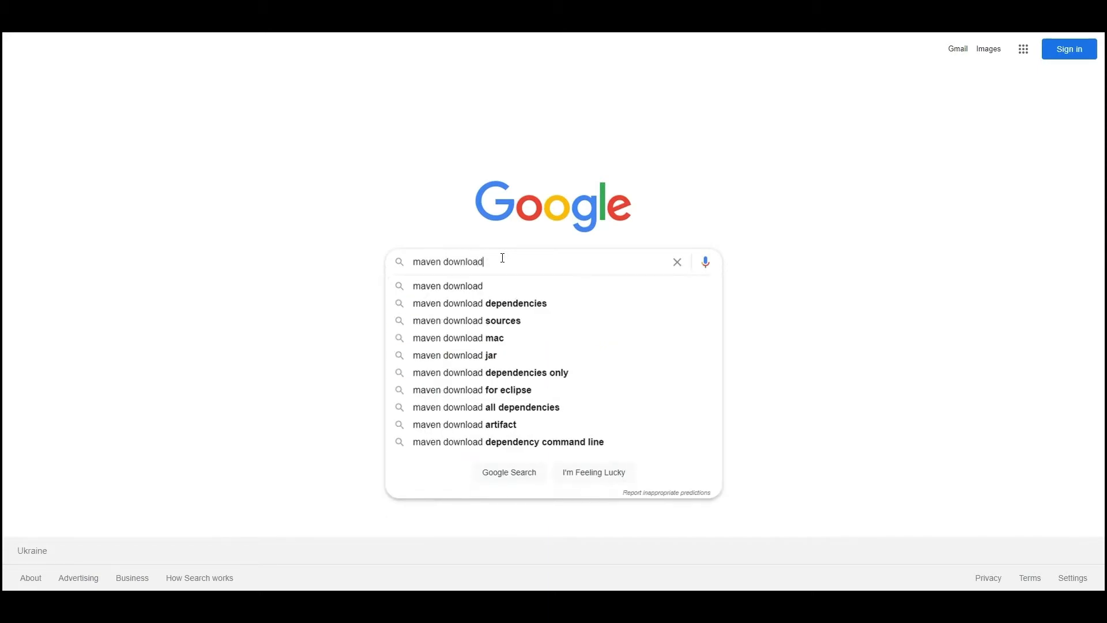
{"action": "key", "text": "Enter"}
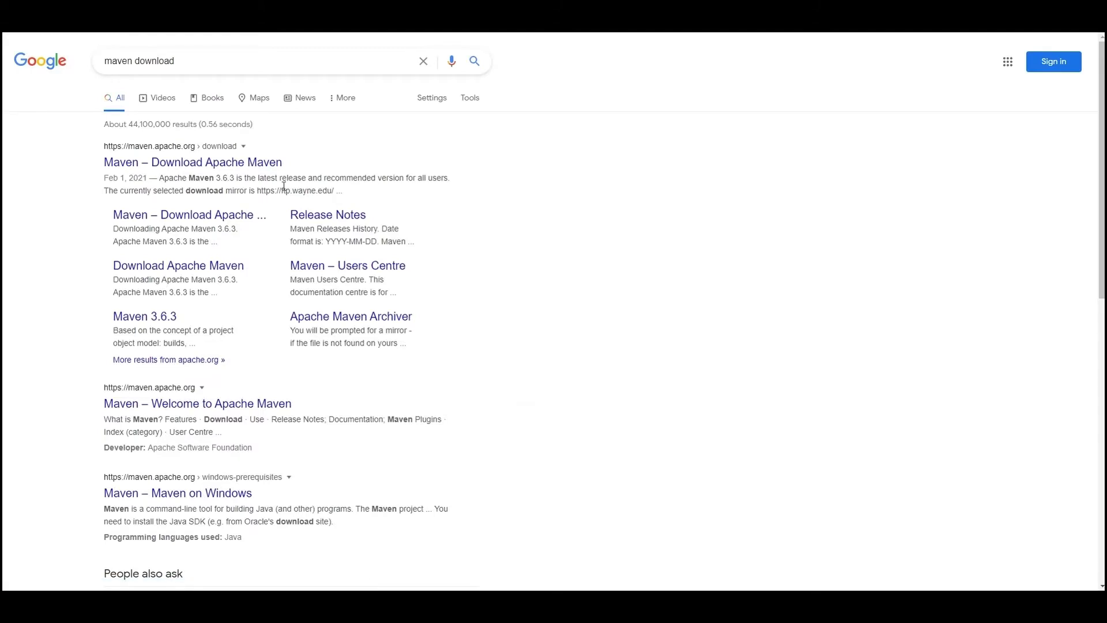
From the official Maven download page, start downloading apache-maven-3.6.3-bin.zip
{"action": "left_click", "coordinate": [193, 161]}
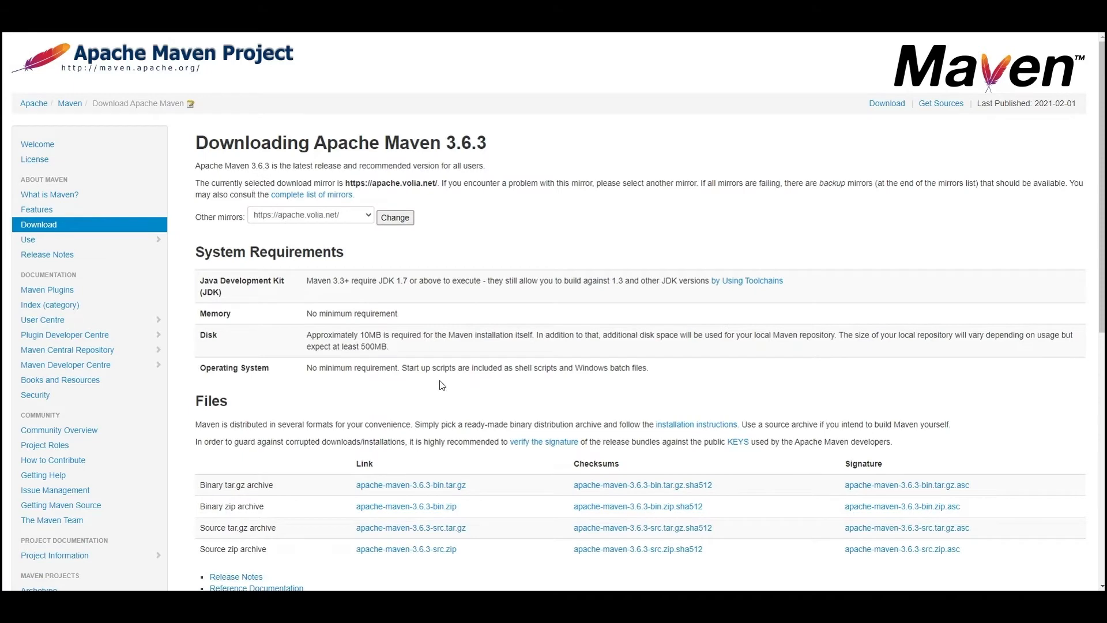
{"action": "scroll", "scroll_direction": "down", "scroll_amount": 3}
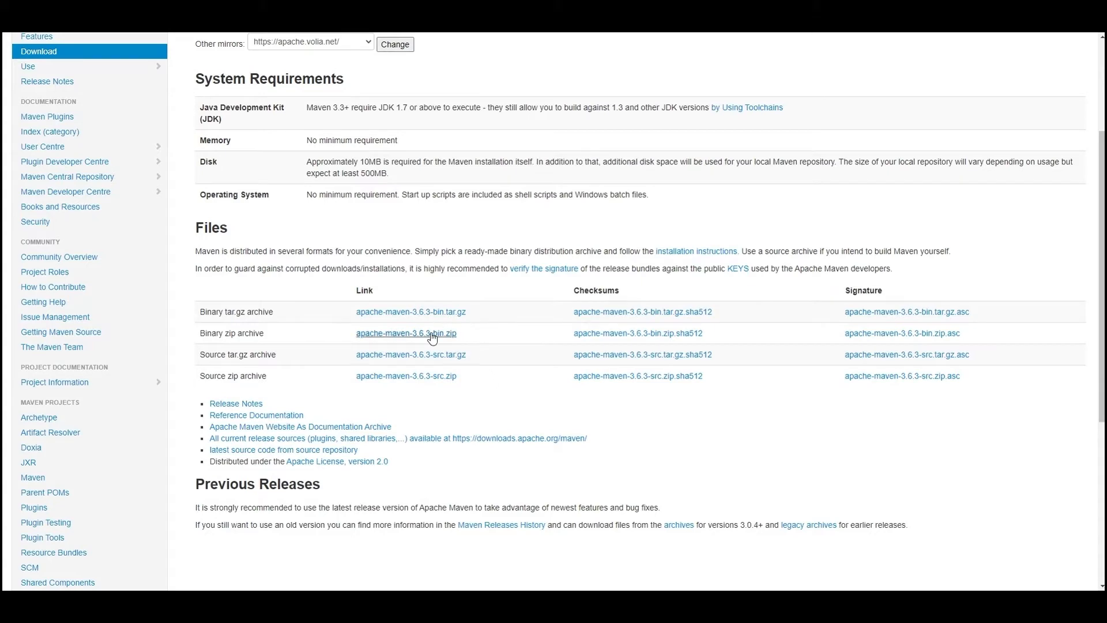
{"action": "left_click", "coordinate": [430, 333]}
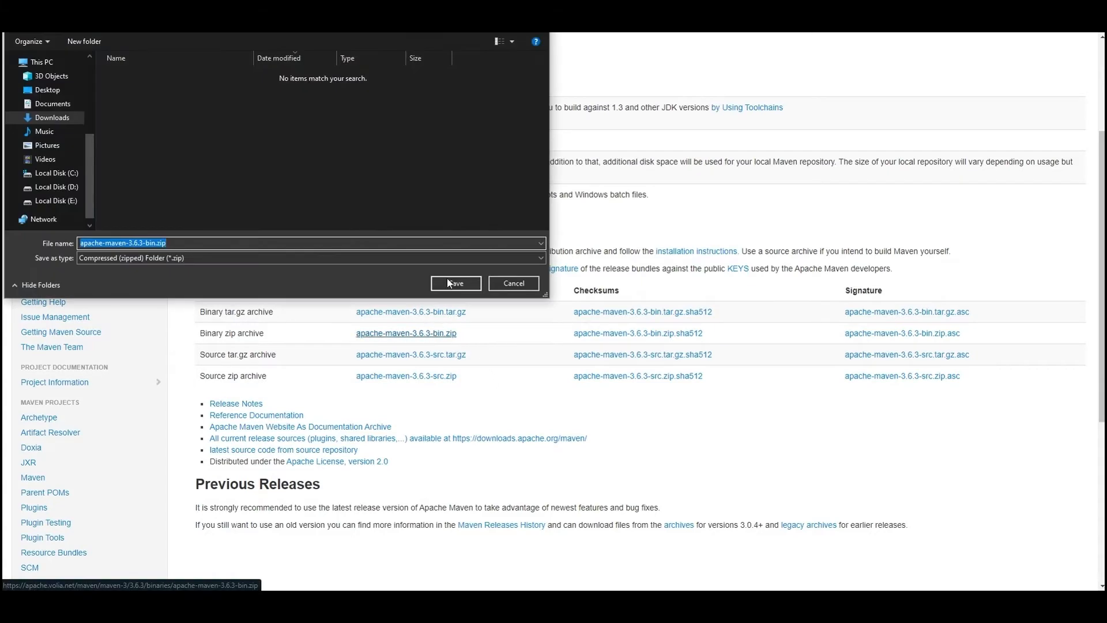
Save the zip to Downloads and extract it with 7-Zip into C:\Program Files\Maven with admin approval
{"action": "left_click", "coordinate": [455, 283]}
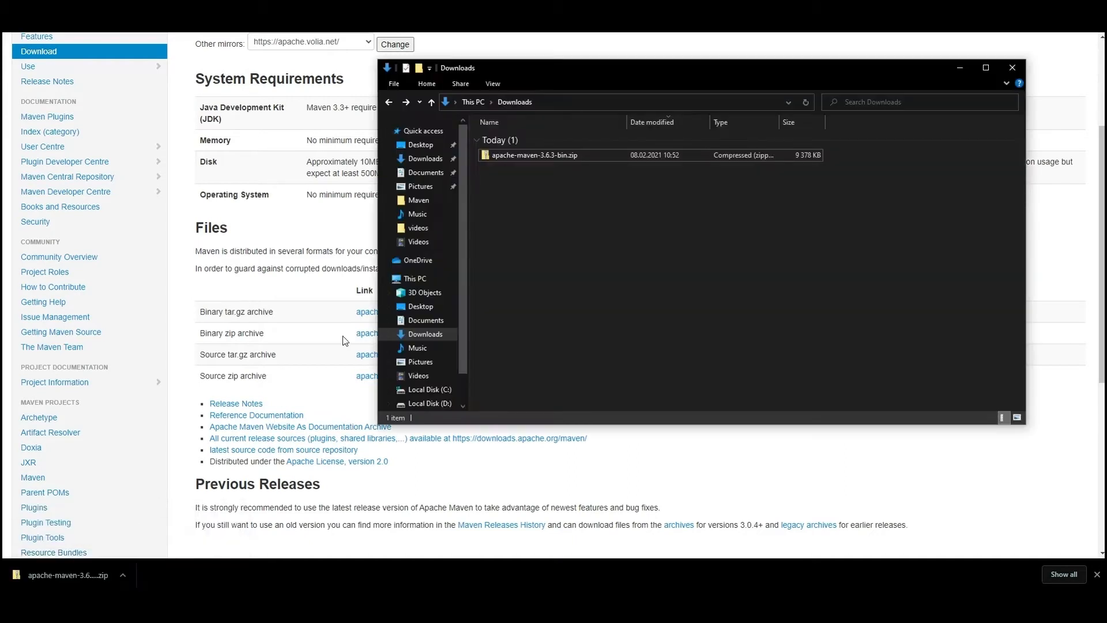
{"action": "right_click", "coordinate": [532, 154]}
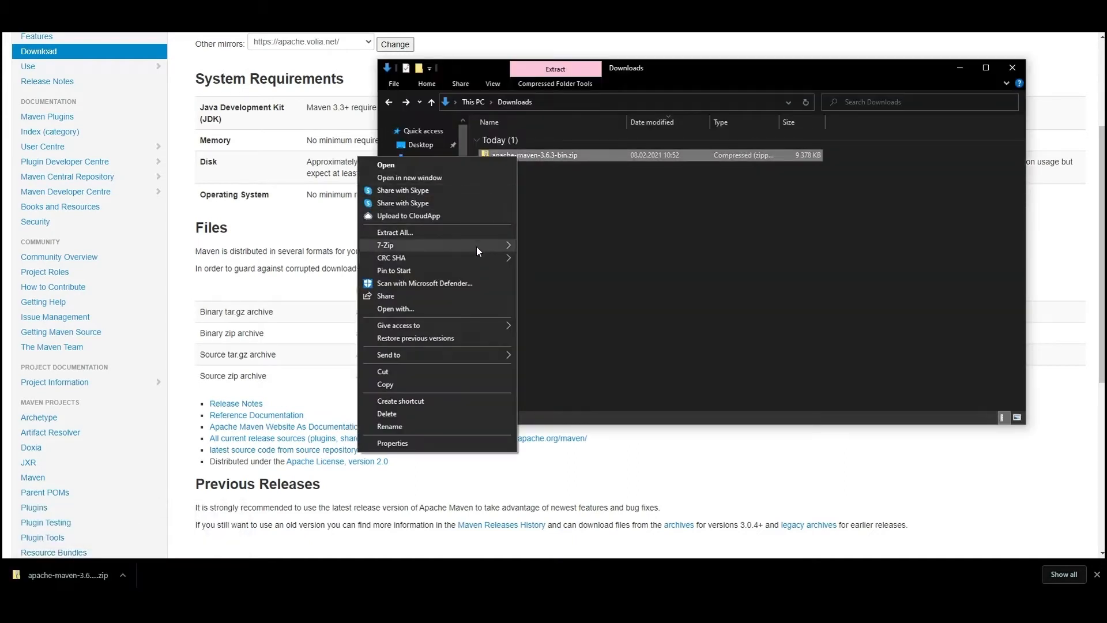
{"action": "left_click", "coordinate": [394, 233]}
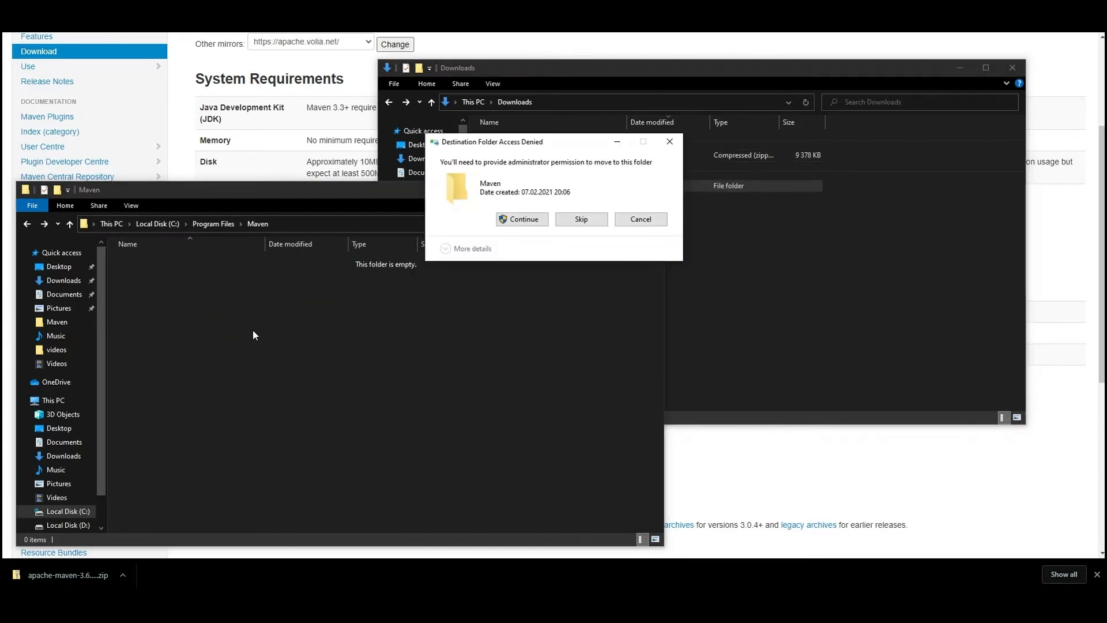
{"action": "left_click", "coordinate": [521, 219]}
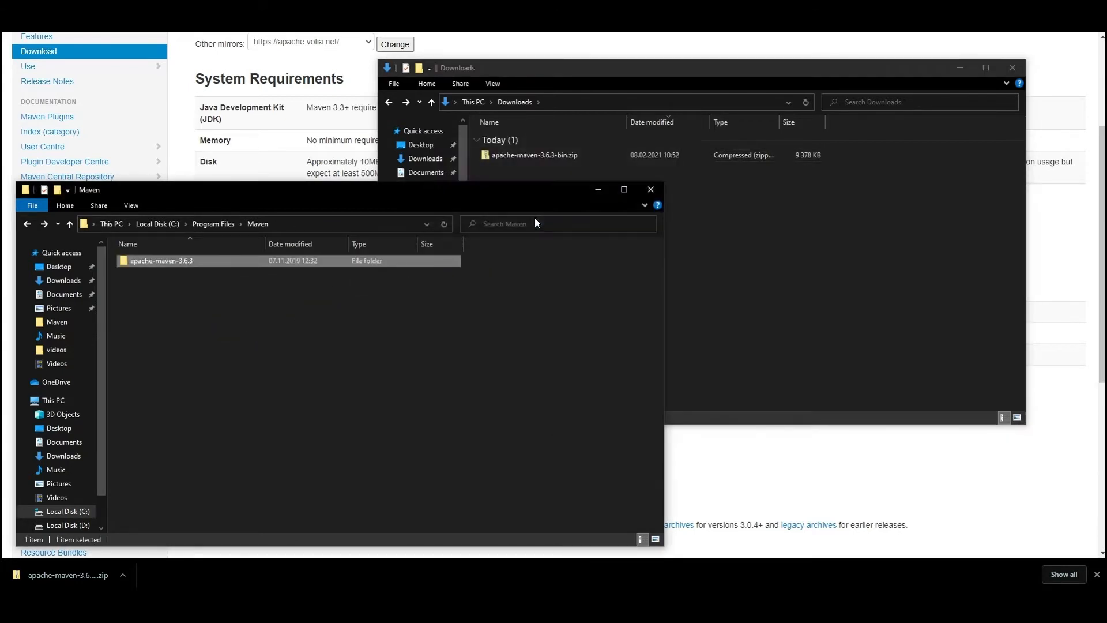
View the extracted apache-maven-3.6.3 folder and bring up the system quick-access menu
{"action": "double_click", "coordinate": [159, 261]}
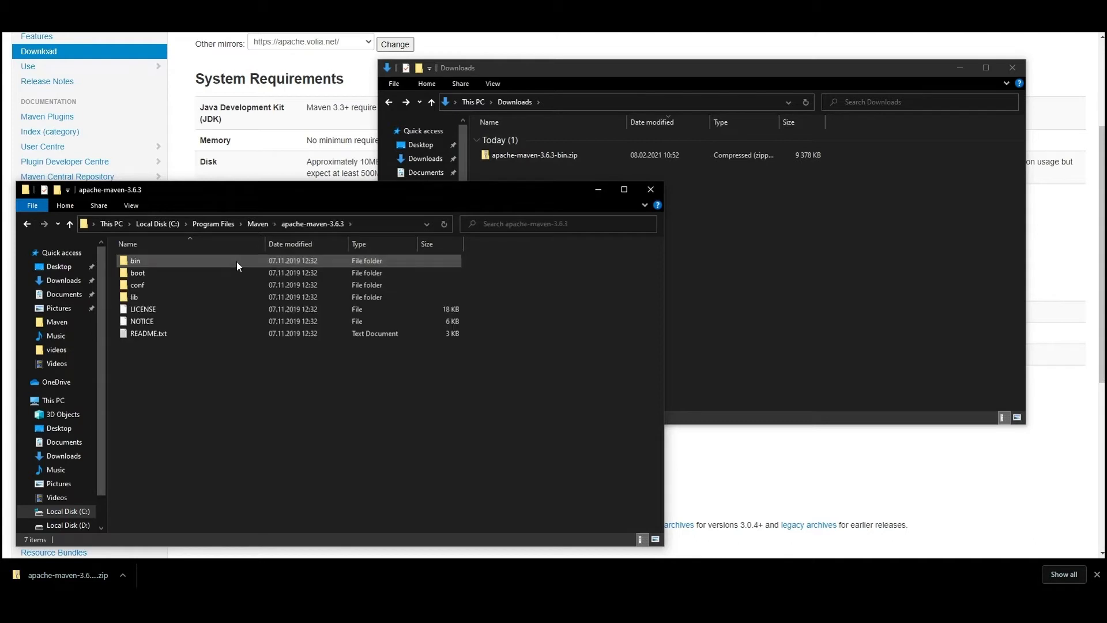
{"action": "left_click", "coordinate": [413, 412]}
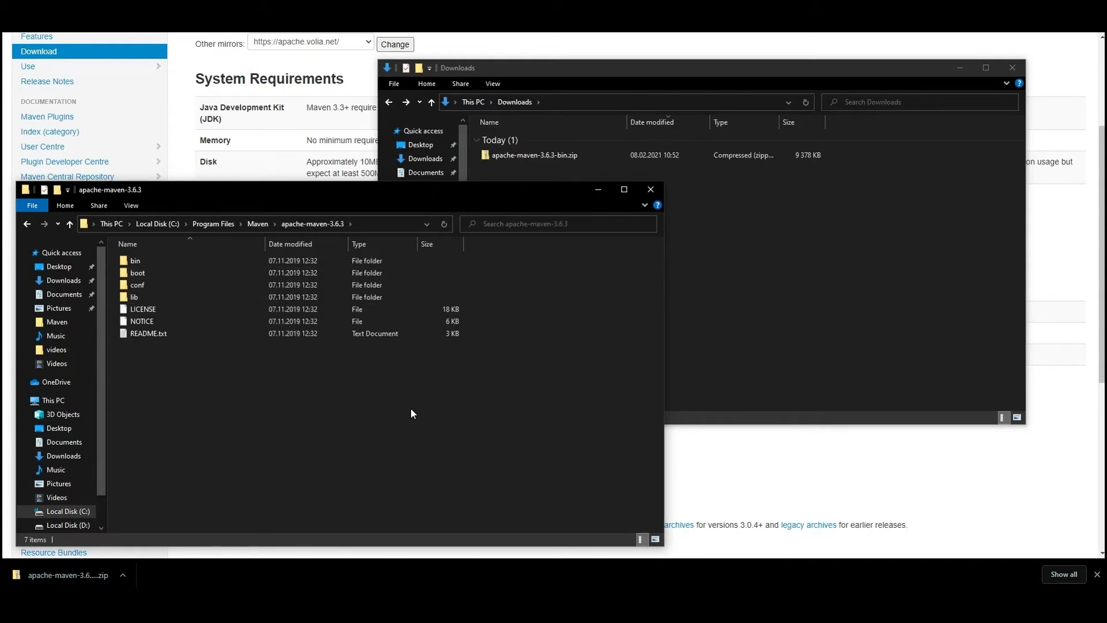
{"action": "right_click", "coordinate": [366, 224]}
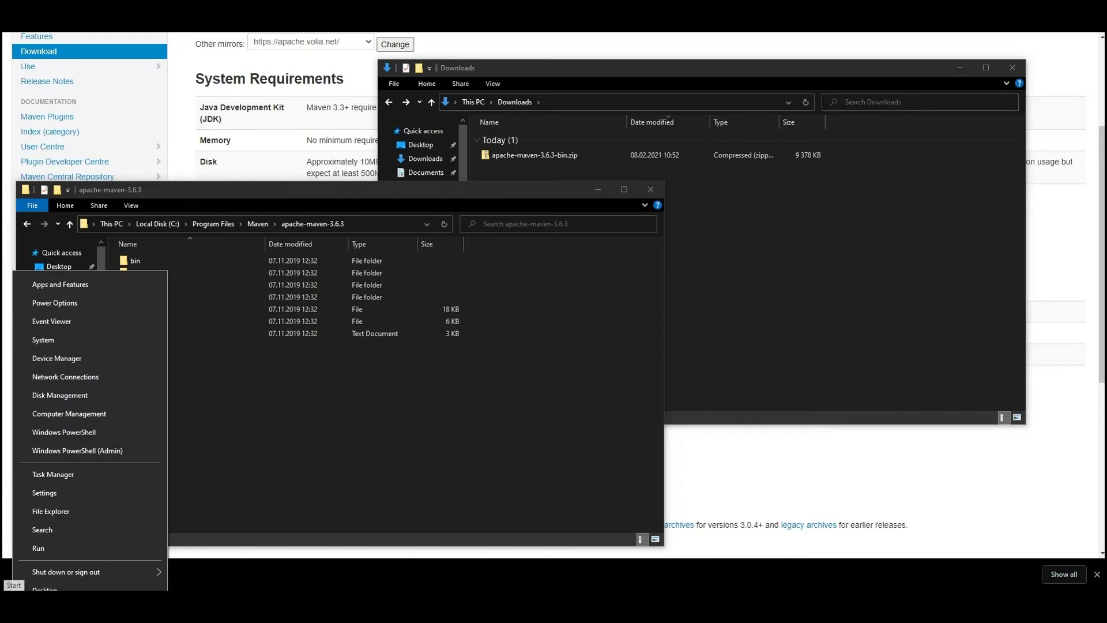
{"action": "mouse_move", "coordinate": [64, 379]}
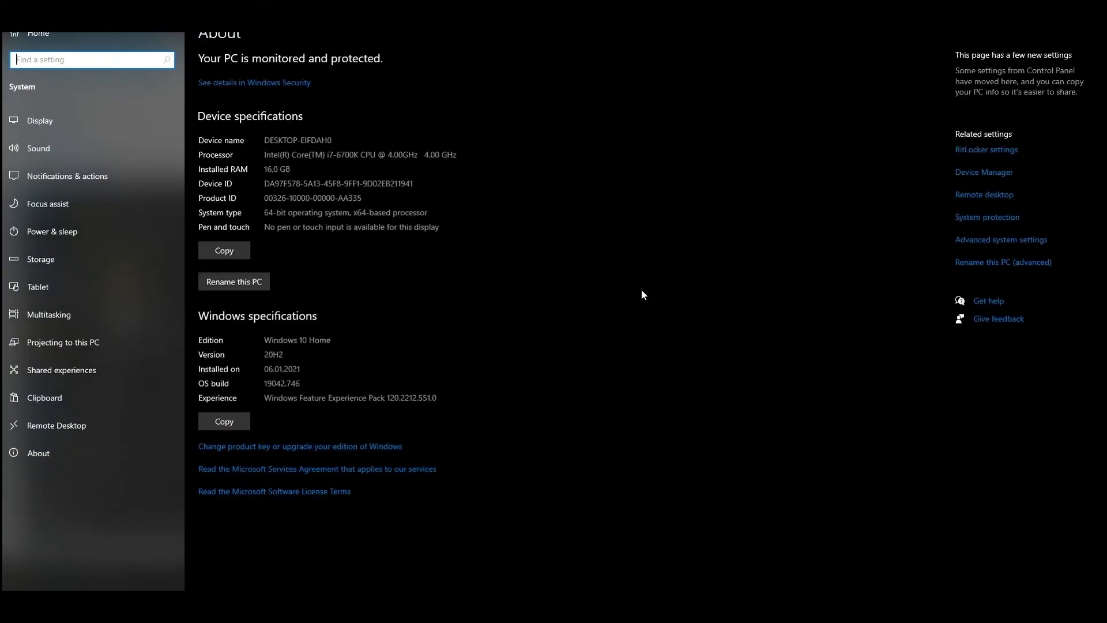
Reach the Environment Variables window via Advanced system settings in System Properties
{"action": "left_click", "coordinate": [1001, 240]}
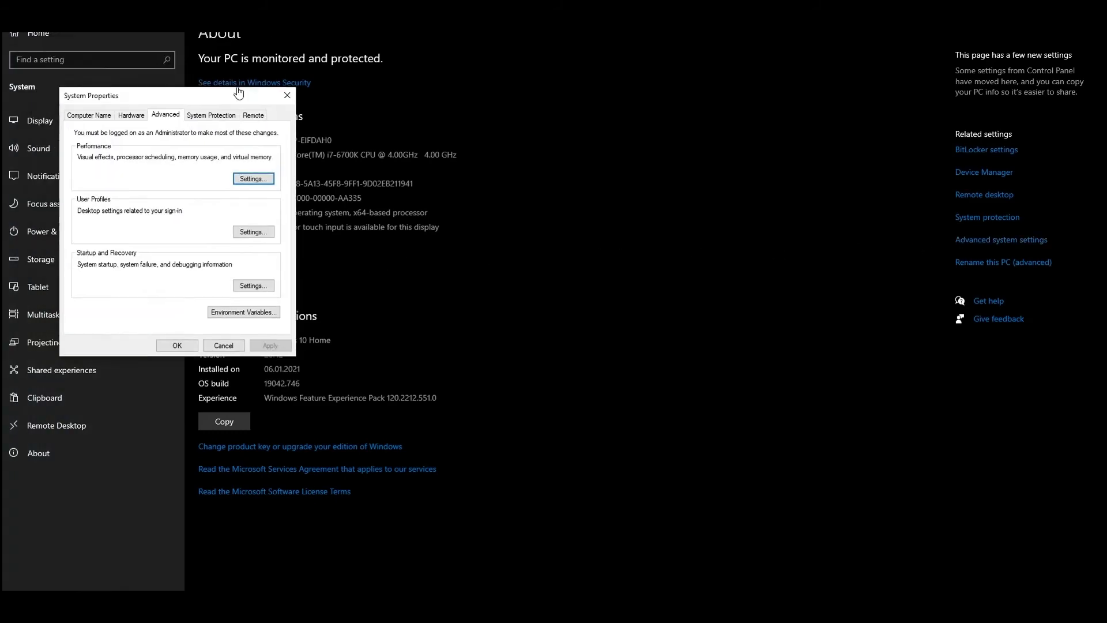
{"action": "left_click", "coordinate": [243, 311]}
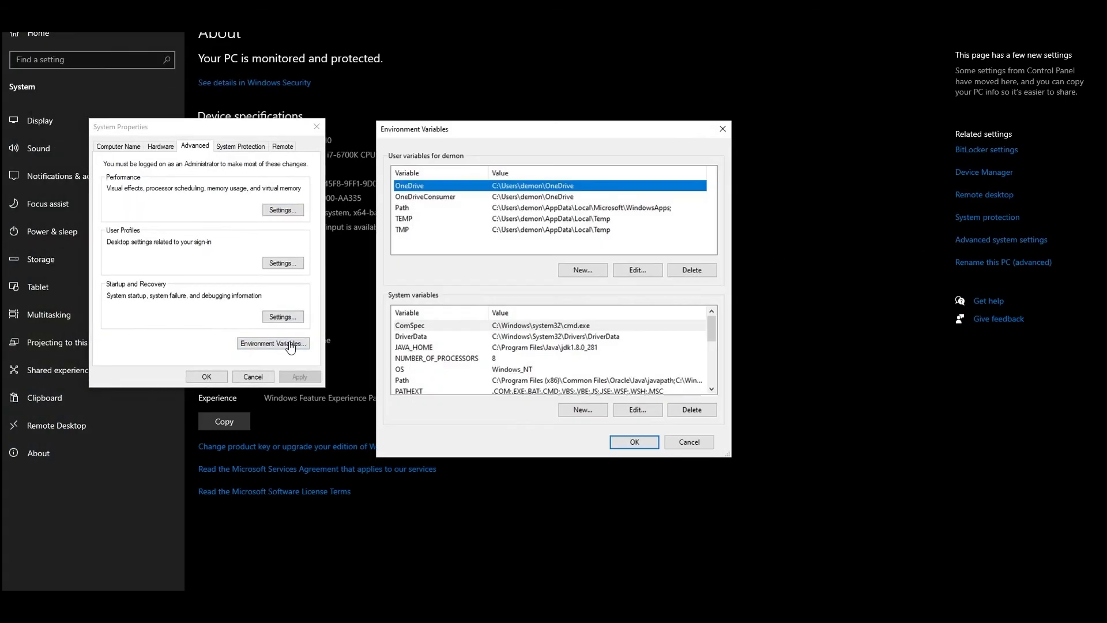
Create system variable MAVEN_HOME with value C:\Program Files\Maven\apache-maven-3.6.3
{"action": "left_click", "coordinate": [582, 409]}
{"action": "type", "text": "MAVEN"}
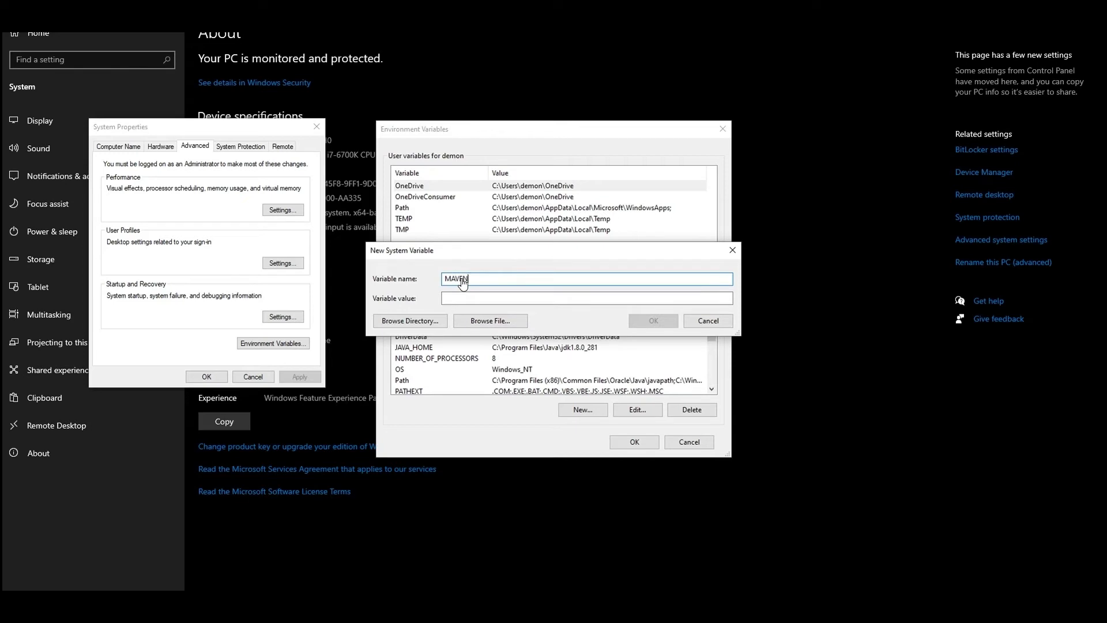
{"action": "type", "text": "_HOME"}
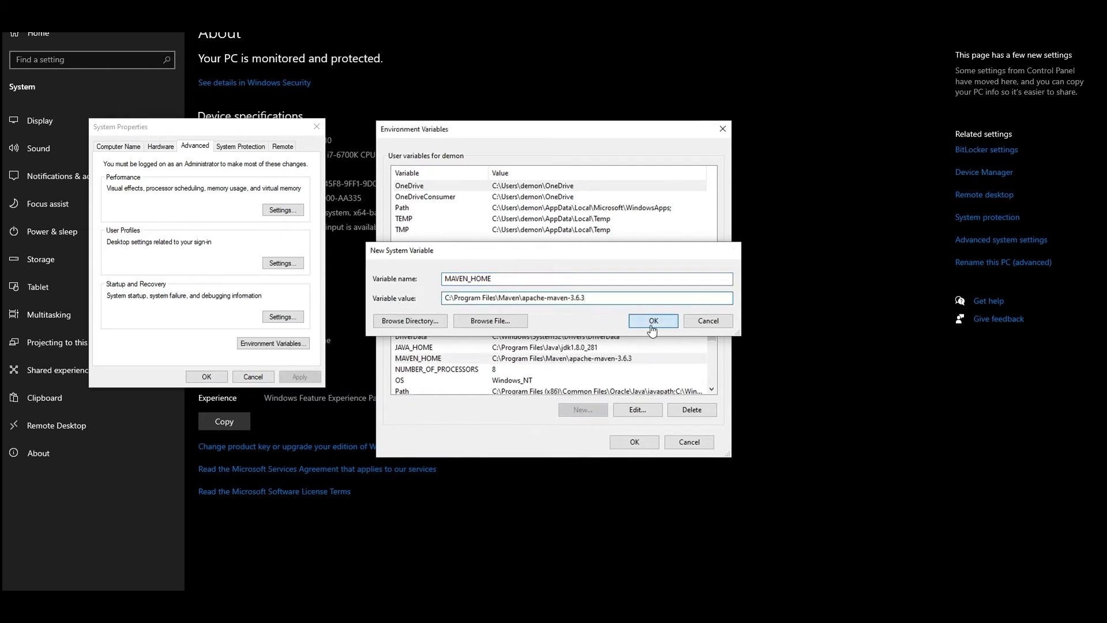
{"action": "left_click", "coordinate": [652, 321]}
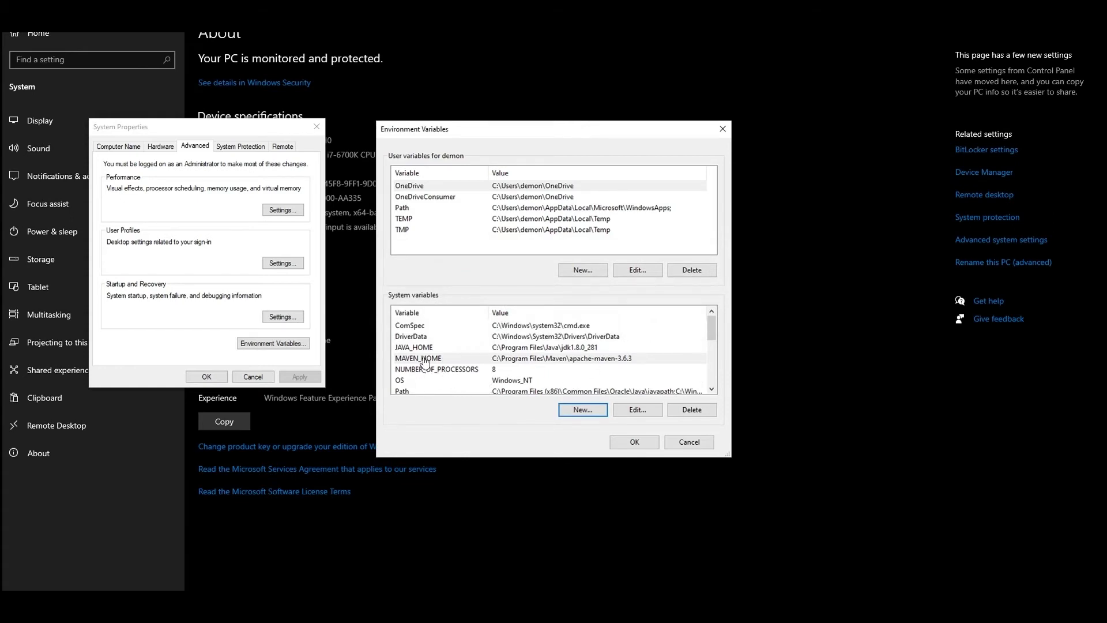
Add %MAVEN_HOME%\bin as a new entry in the system Path variable
{"action": "left_click", "coordinate": [637, 410]}
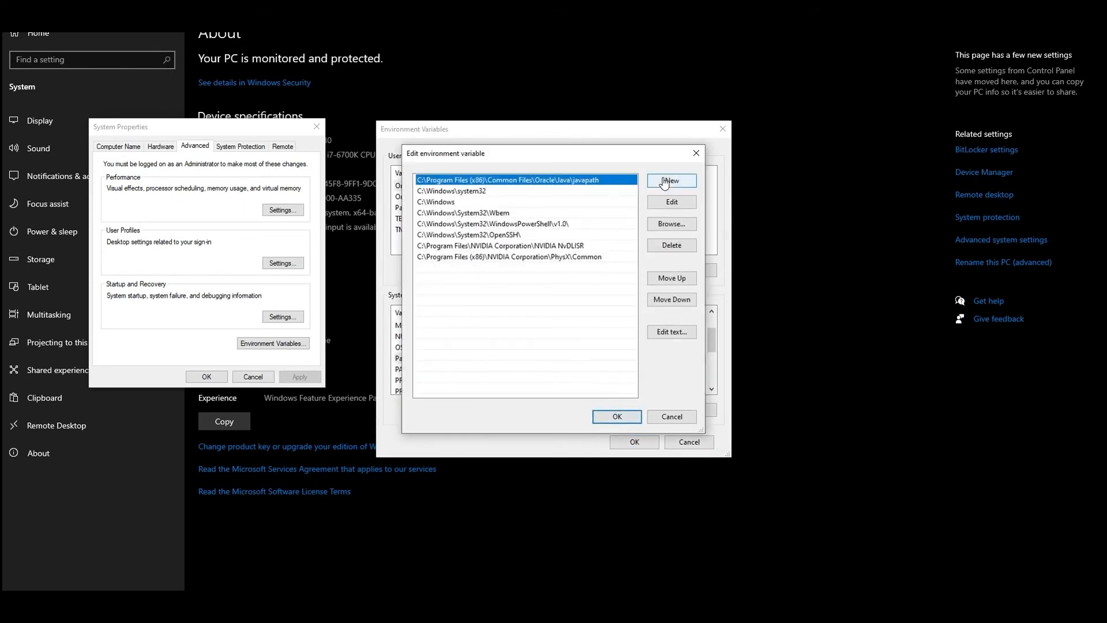
{"action": "left_click", "coordinate": [671, 180]}
{"action": "type", "text": "%MAVEN_HOME%"}
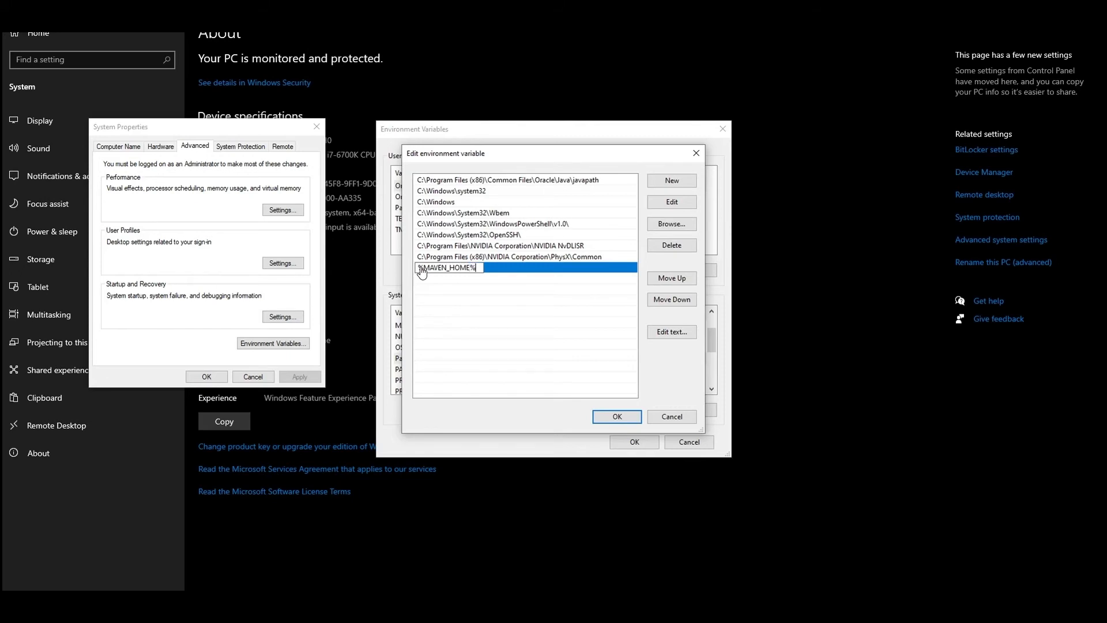
{"action": "type", "text": "\\b"}
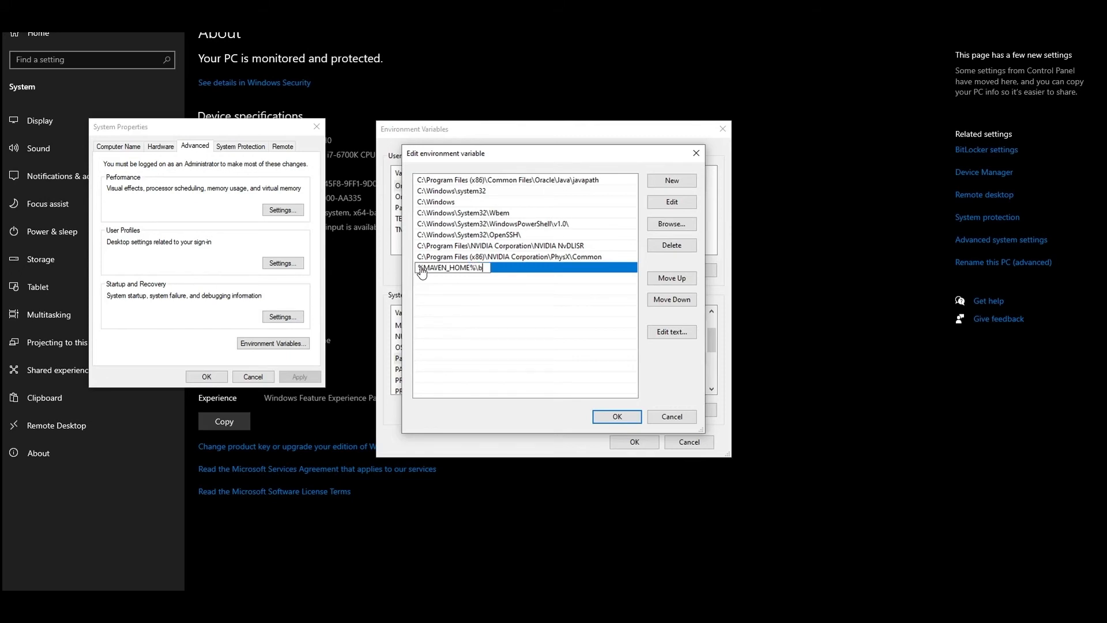
{"action": "type", "text": "in"}
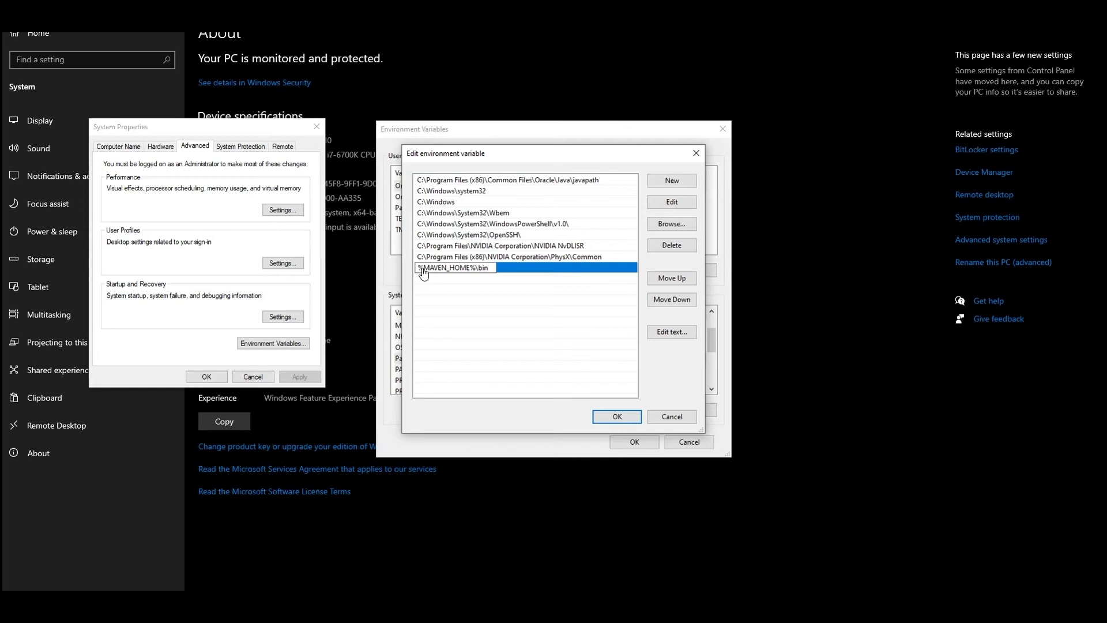
{"action": "left_click", "coordinate": [617, 416]}
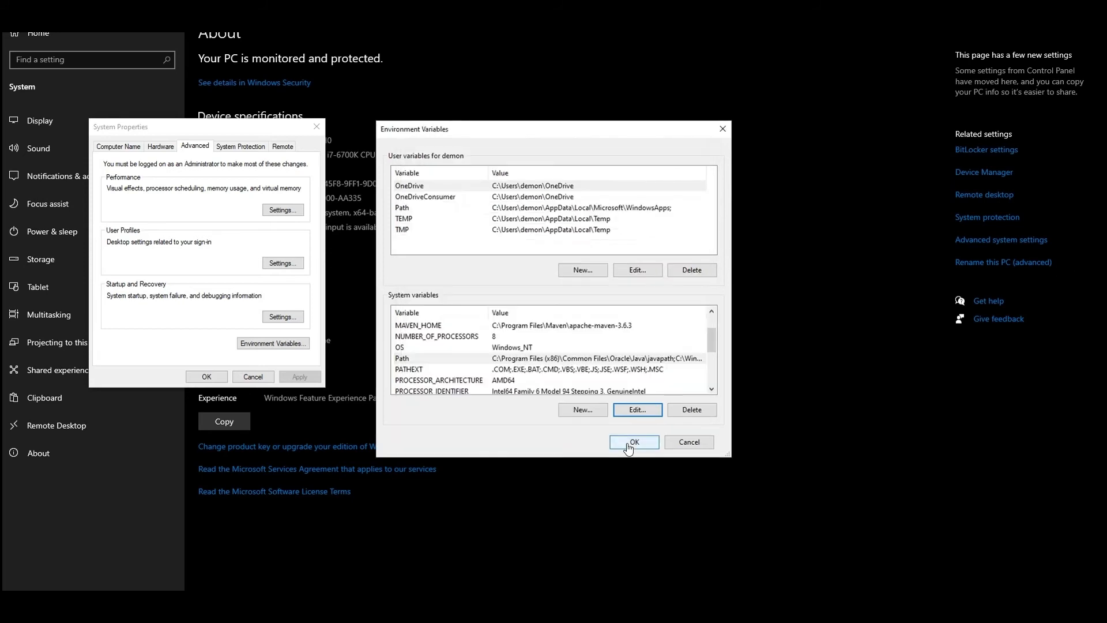
Confirm the Environment Variables and System Properties dialogs to apply the changes
{"action": "left_click", "coordinate": [634, 441]}
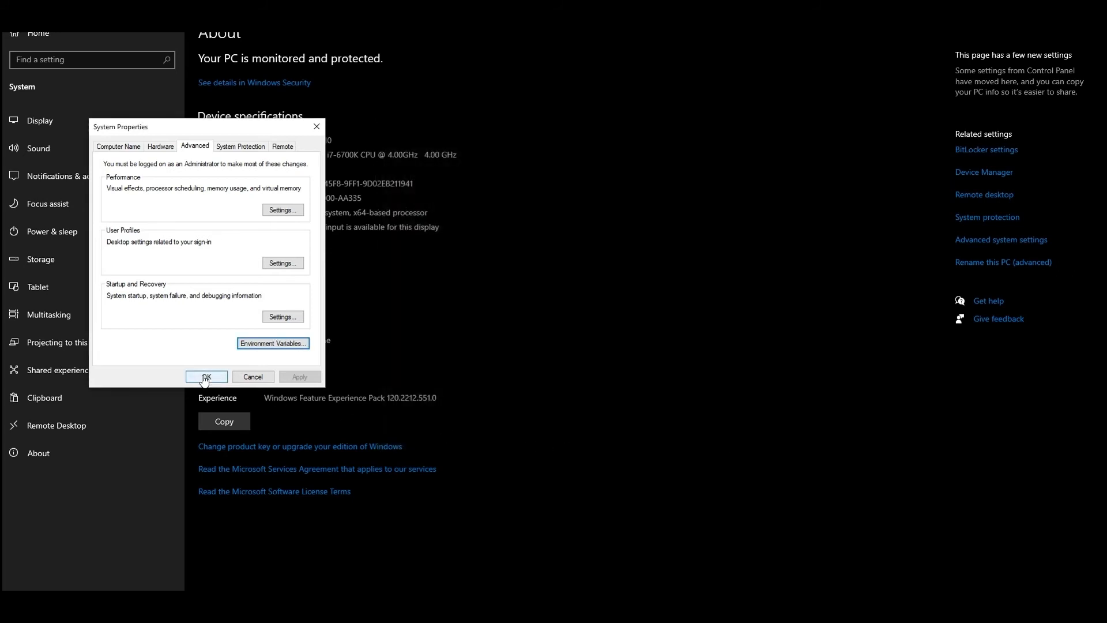
{"action": "left_click", "coordinate": [207, 375]}
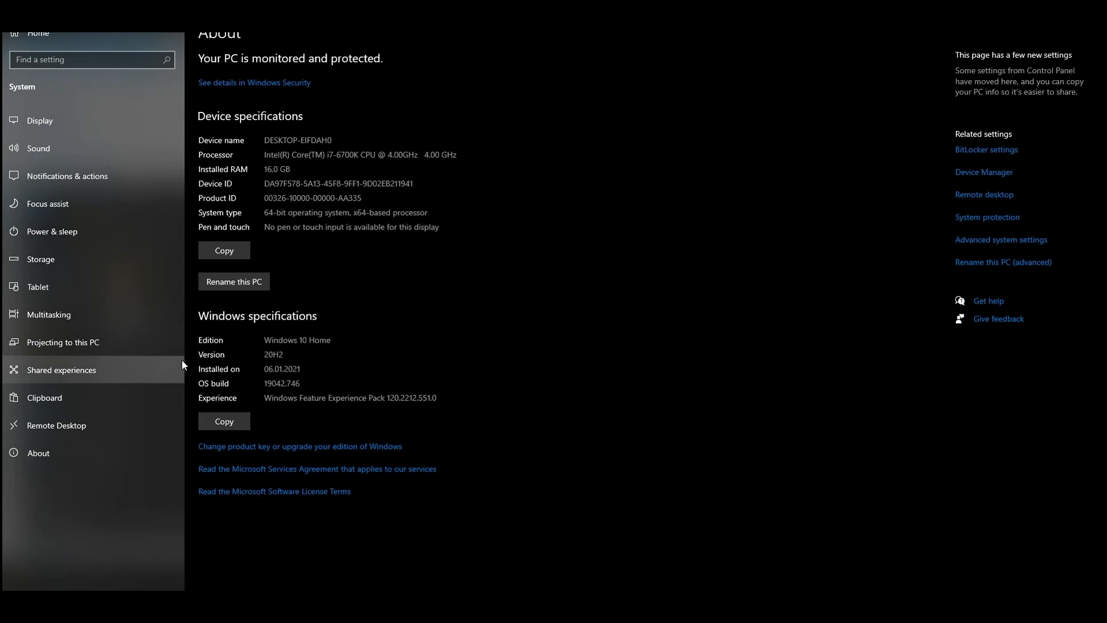
{"action": "mouse_move", "coordinate": [53, 535]}
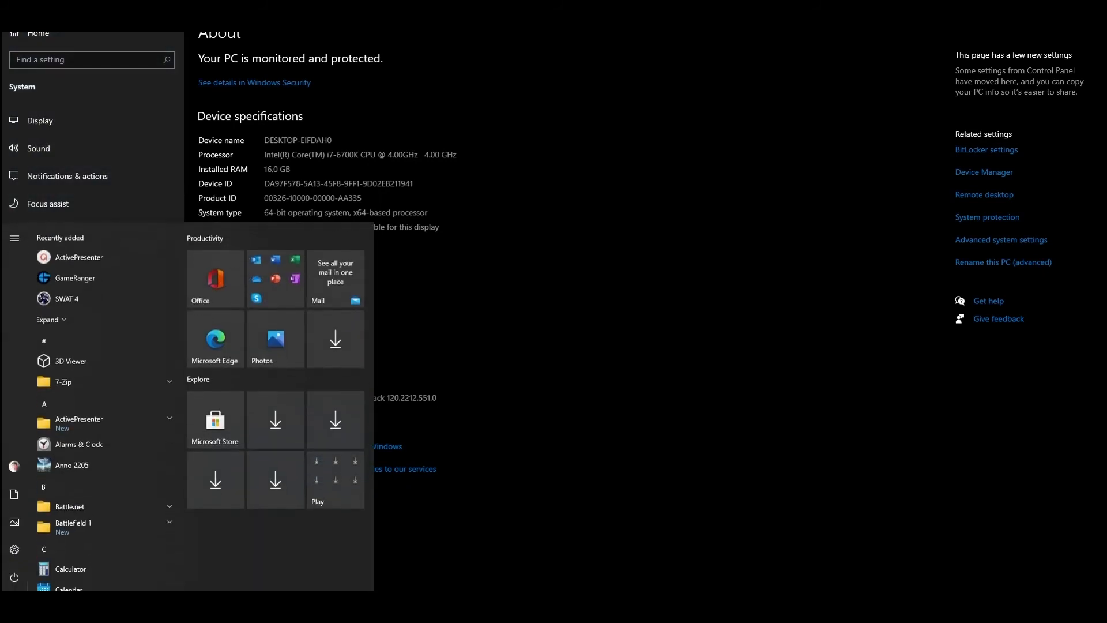
Launch Command Prompt from the Start menu and begin entering 'mvn -version'
{"action": "type", "text": "command Prompt"}
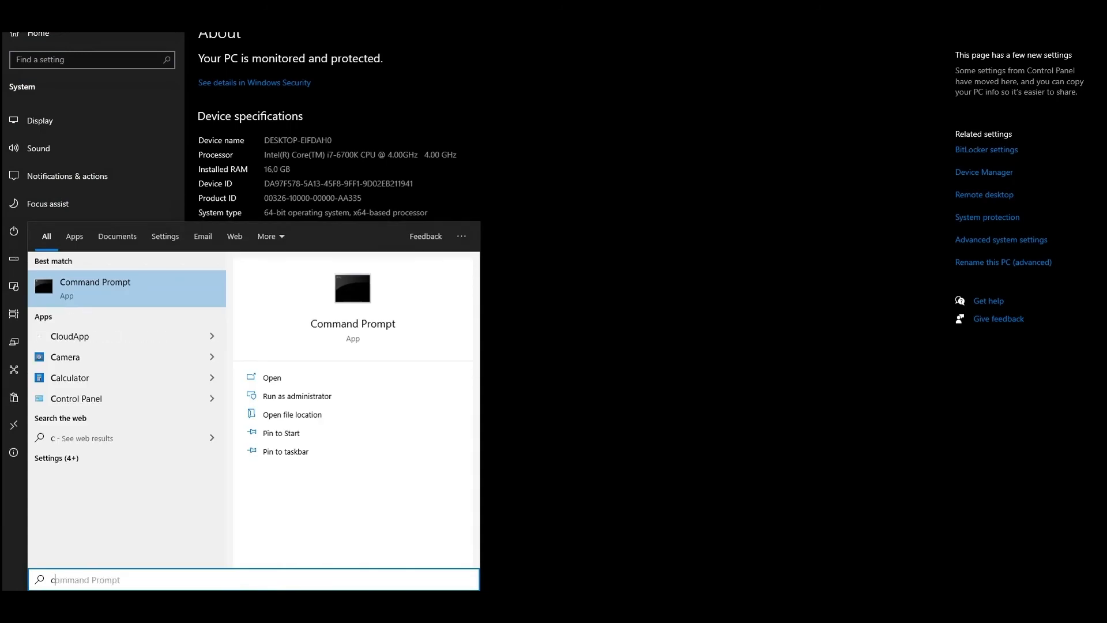
{"action": "left_click", "coordinate": [273, 377]}
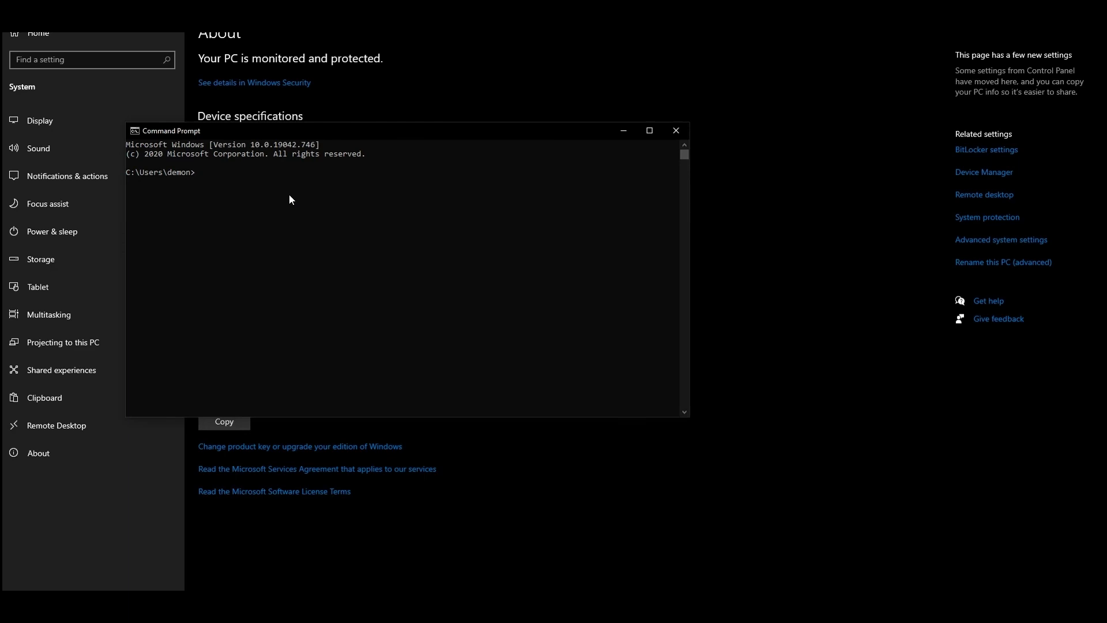
{"action": "type", "text": "mvn -"}
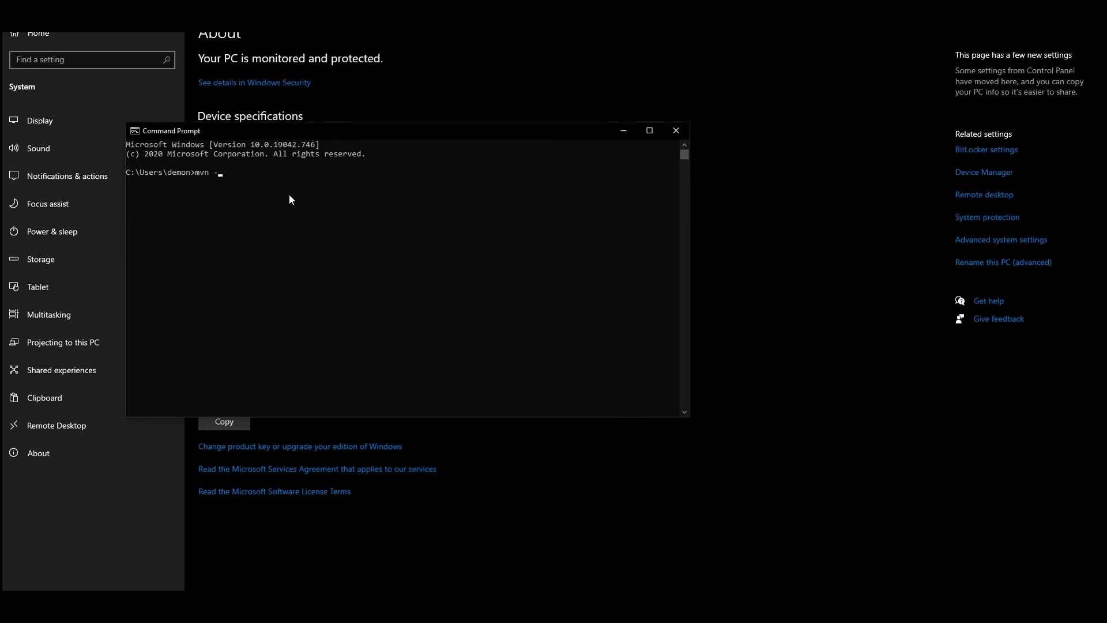